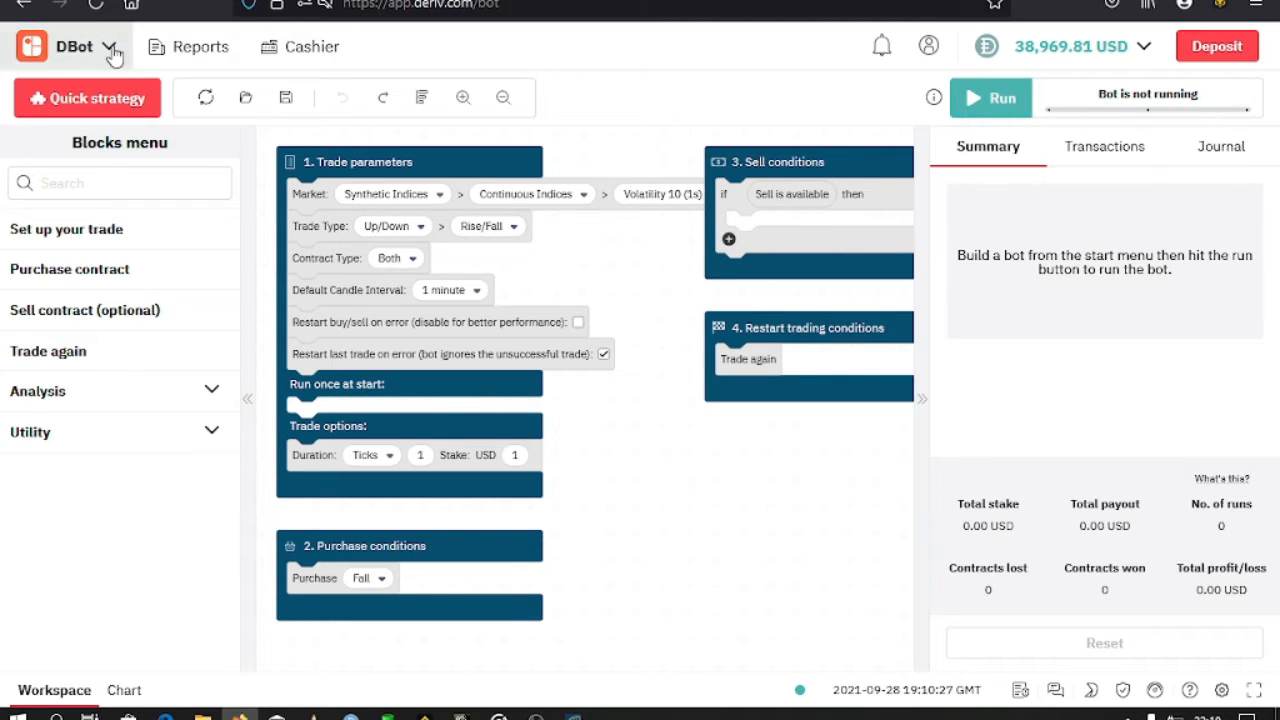
Load the 'sniper bot(1)' XML strategy from the local device into the workspace.
{"action": "left_click", "coordinate": [112, 46]}
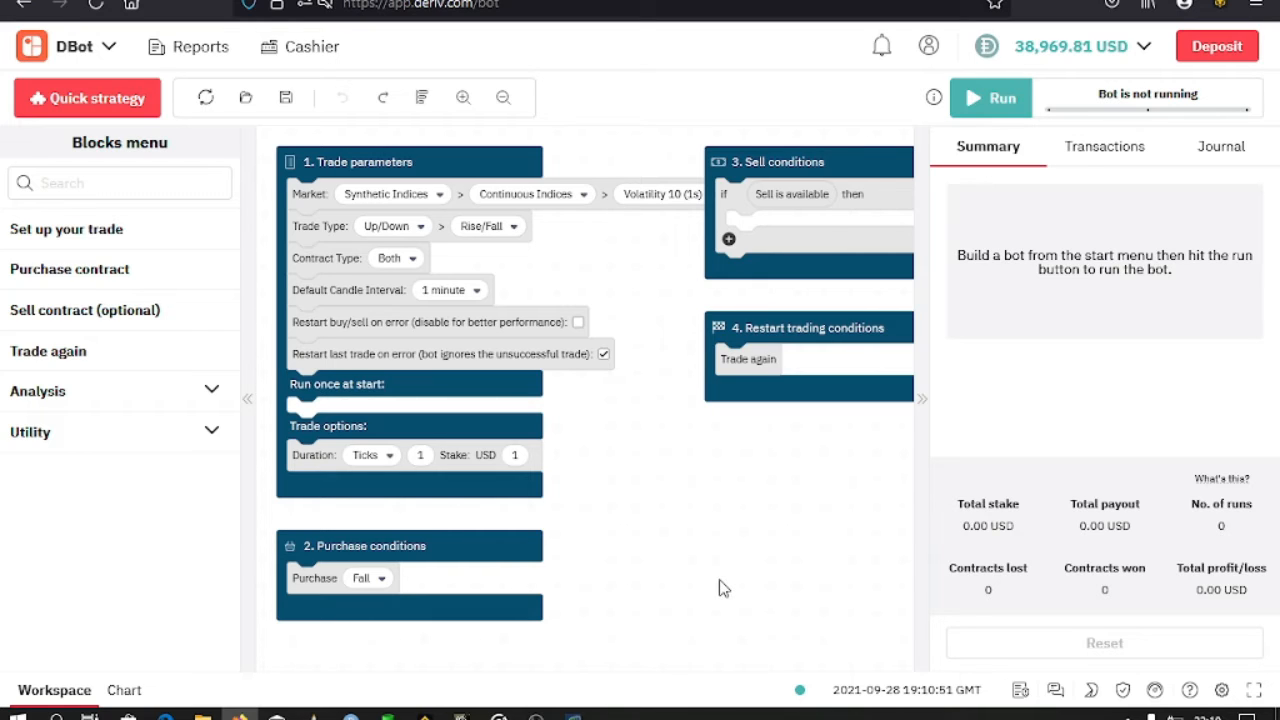
{"action": "mouse_move", "coordinate": [352, 110]}
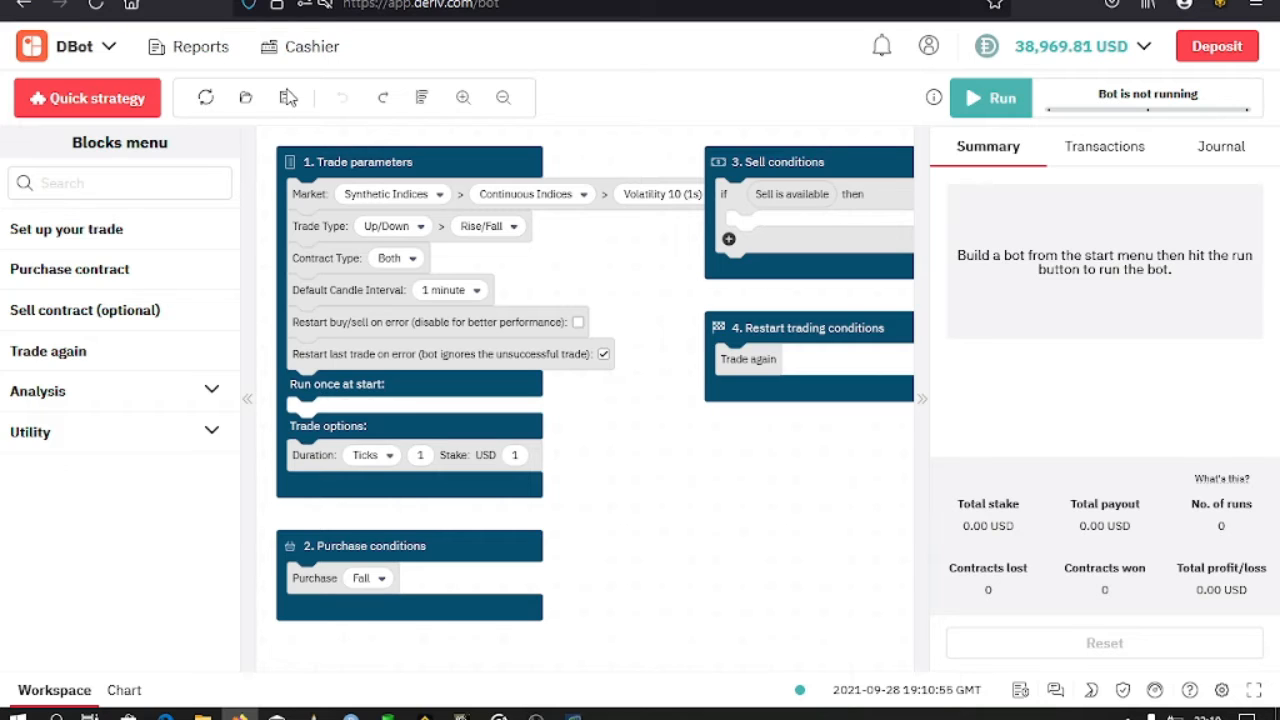
{"action": "mouse_move", "coordinate": [286, 97]}
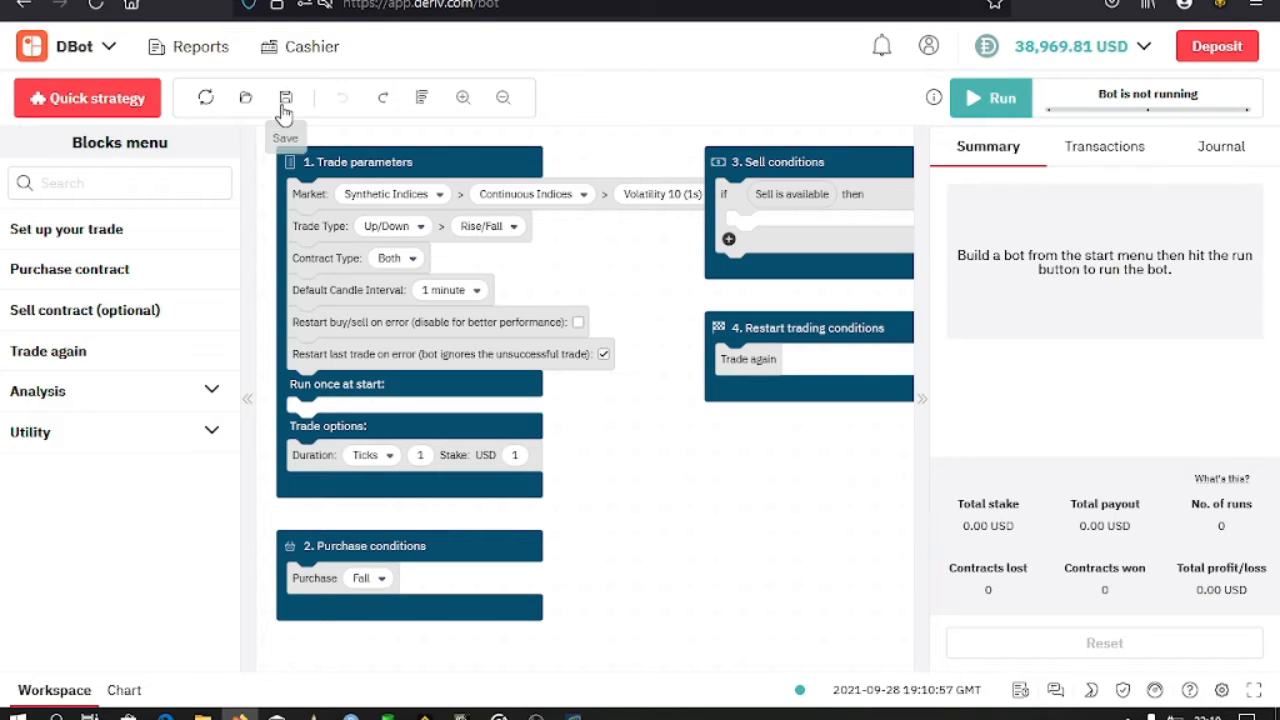
{"action": "mouse_move", "coordinate": [246, 97]}
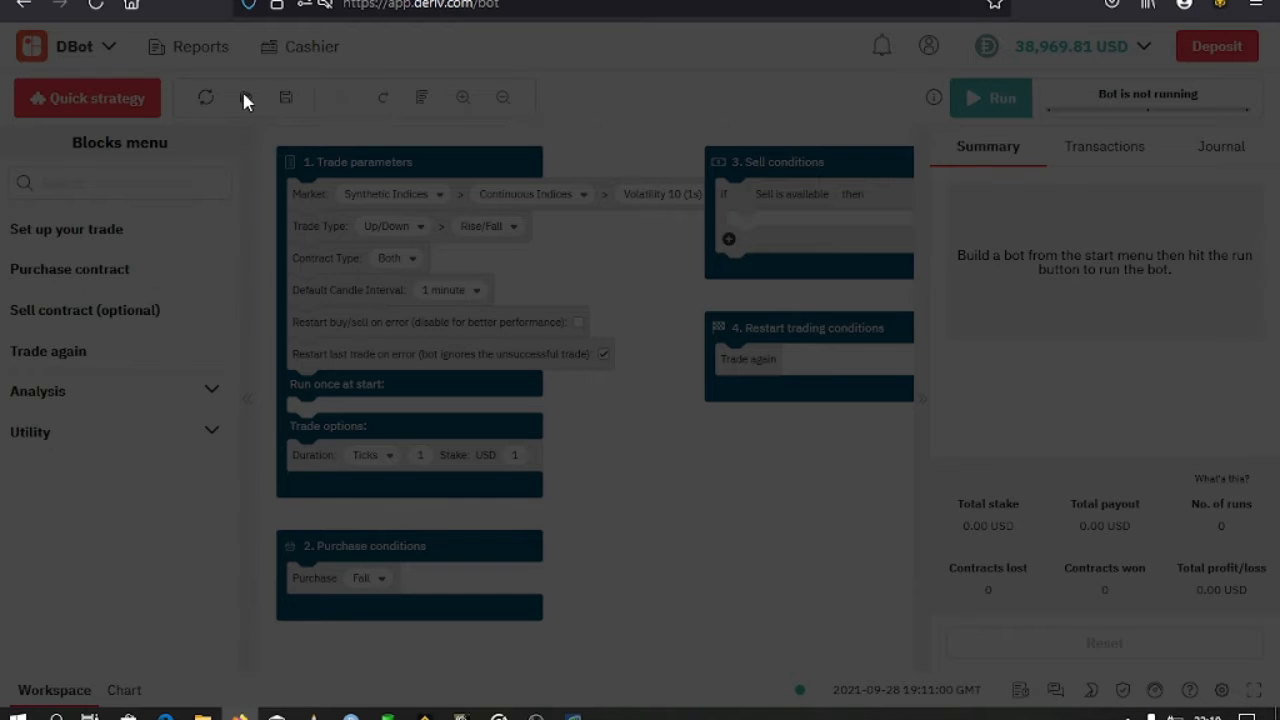
{"action": "left_click", "coordinate": [285, 97]}
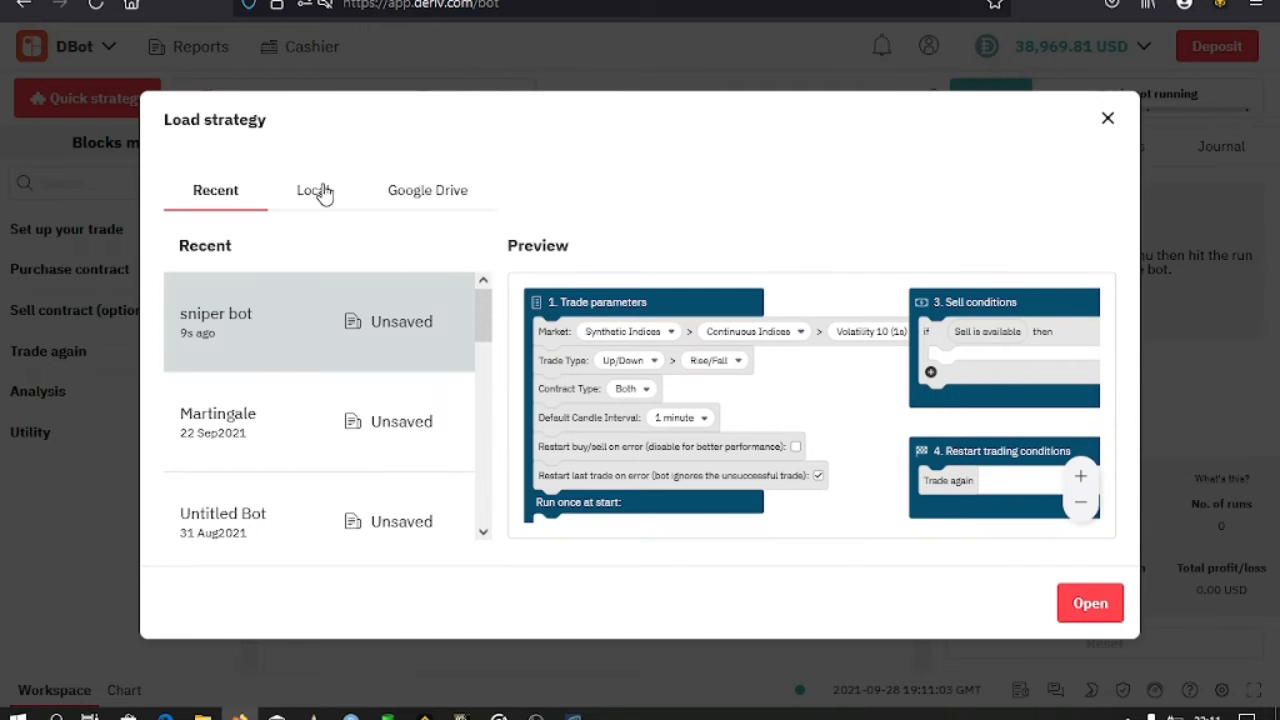
{"action": "left_click", "coordinate": [311, 190]}
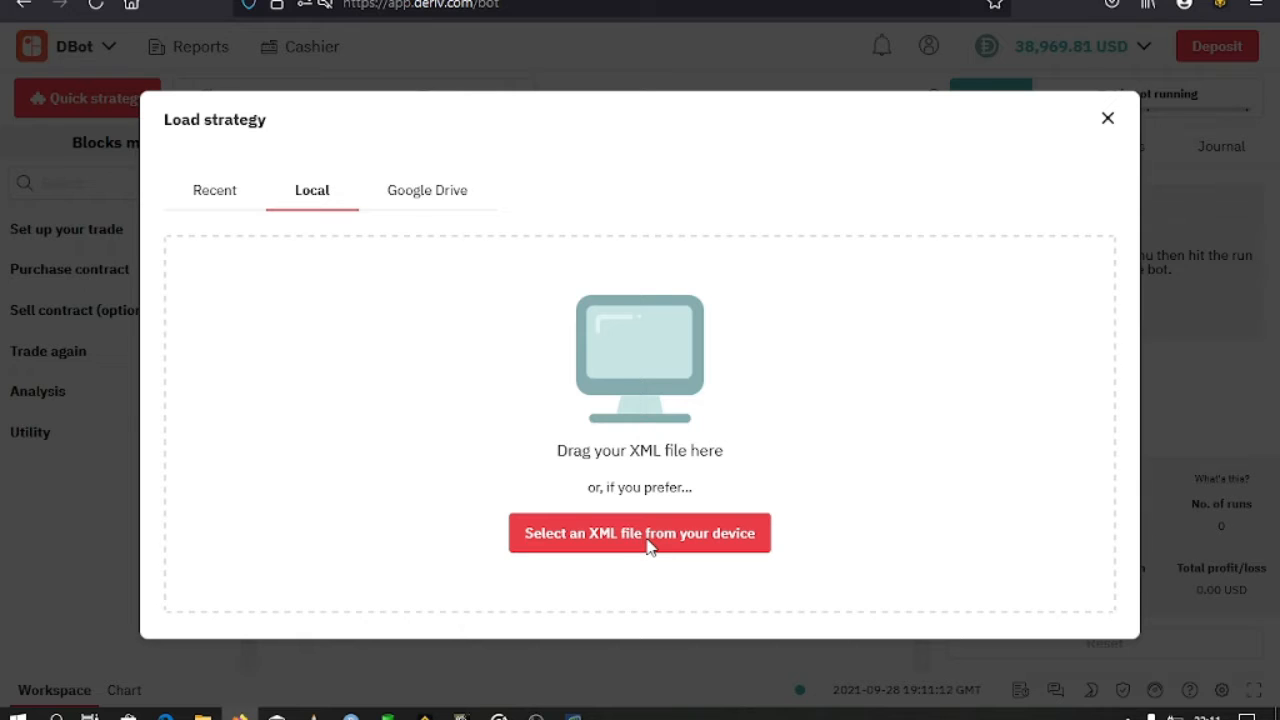
{"action": "left_click", "coordinate": [639, 533]}
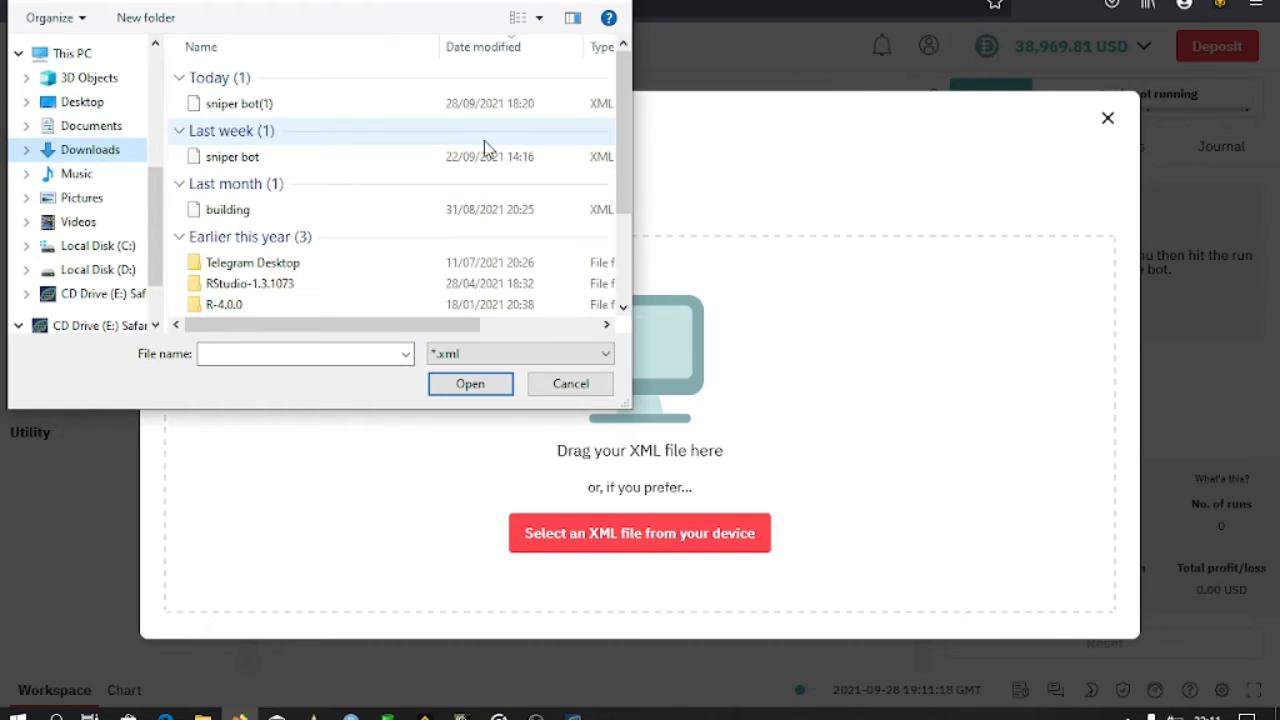
{"action": "left_click", "coordinate": [238, 103]}
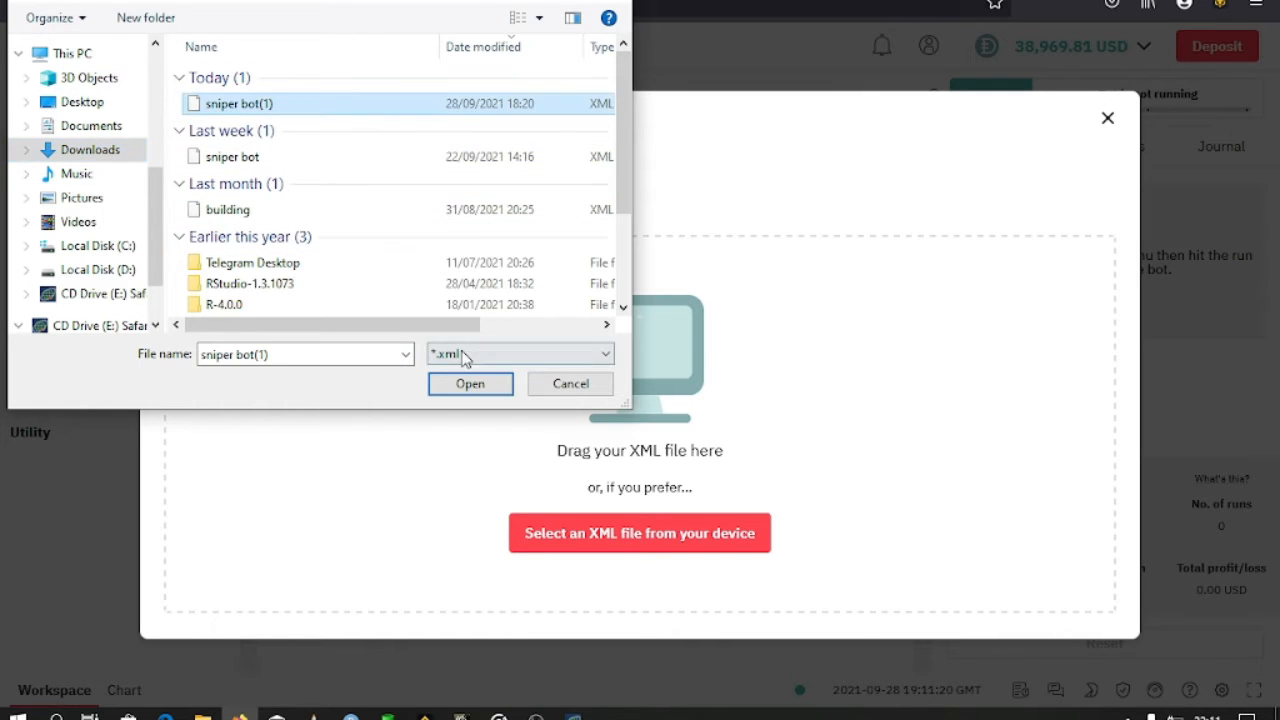
{"action": "left_click", "coordinate": [470, 384]}
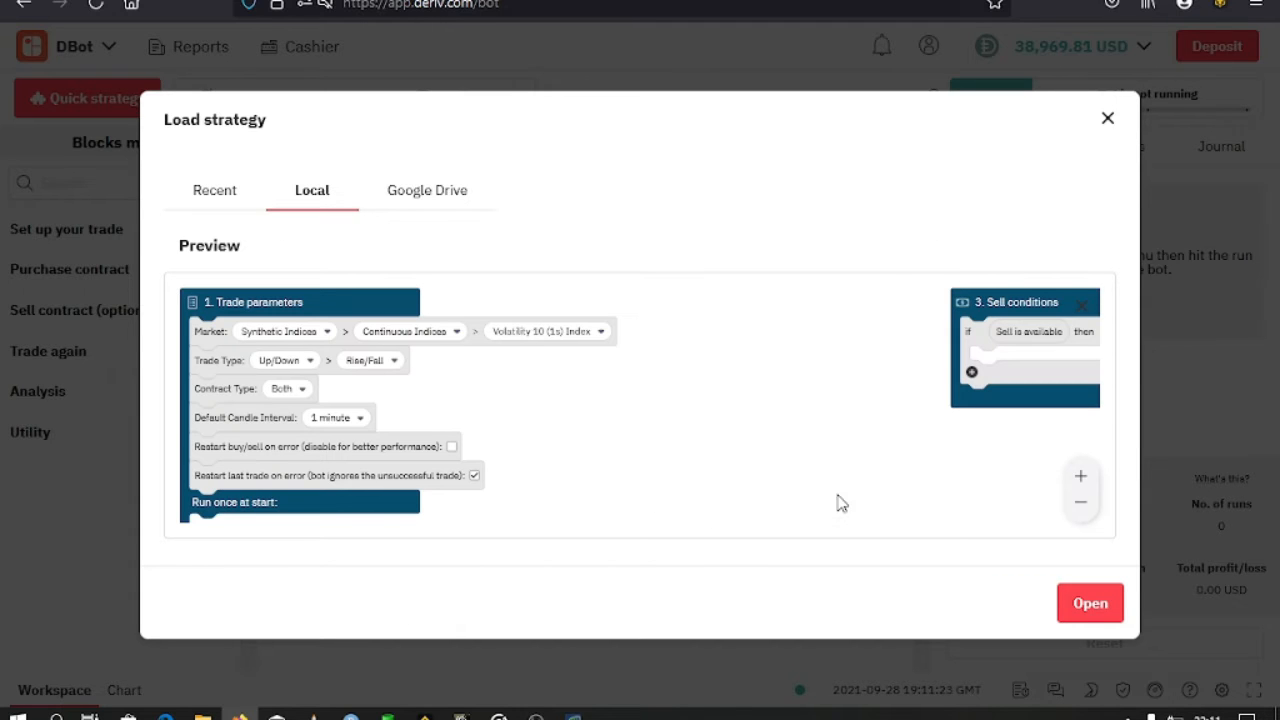
{"action": "mouse_move", "coordinate": [1090, 602]}
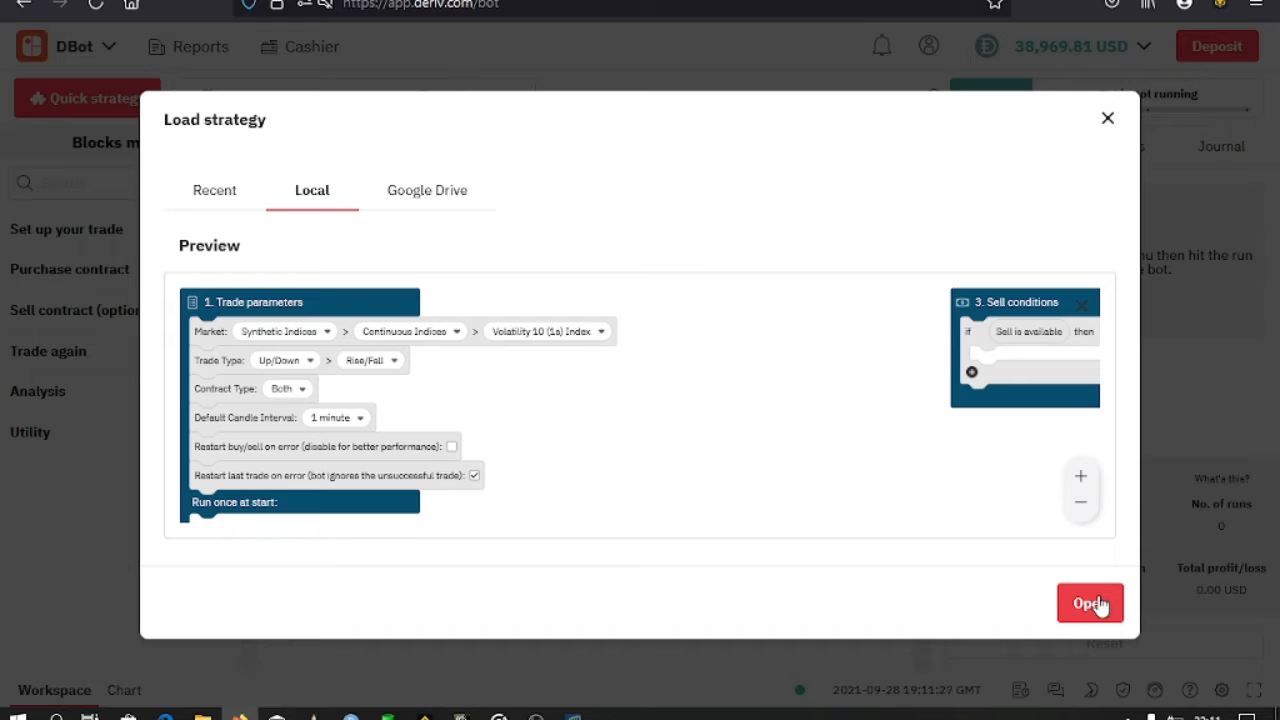
{"action": "left_click", "coordinate": [1090, 603]}
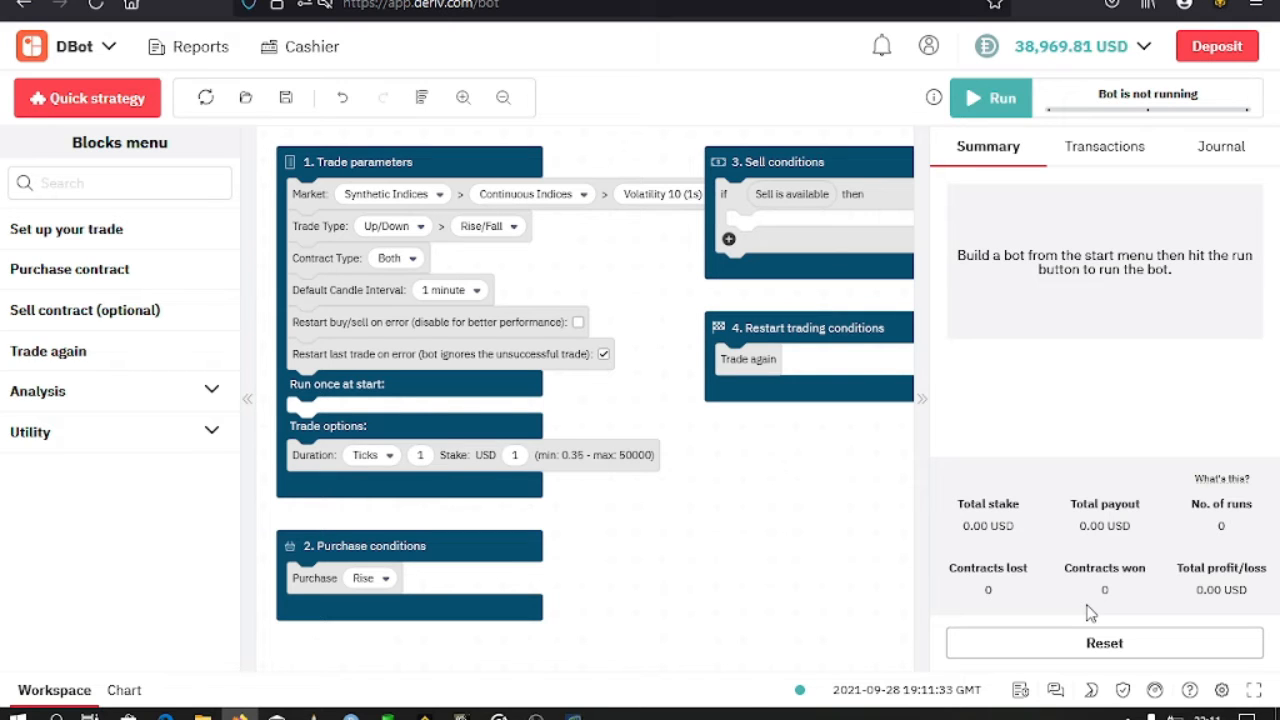
{"action": "mouse_move", "coordinate": [420, 203]}
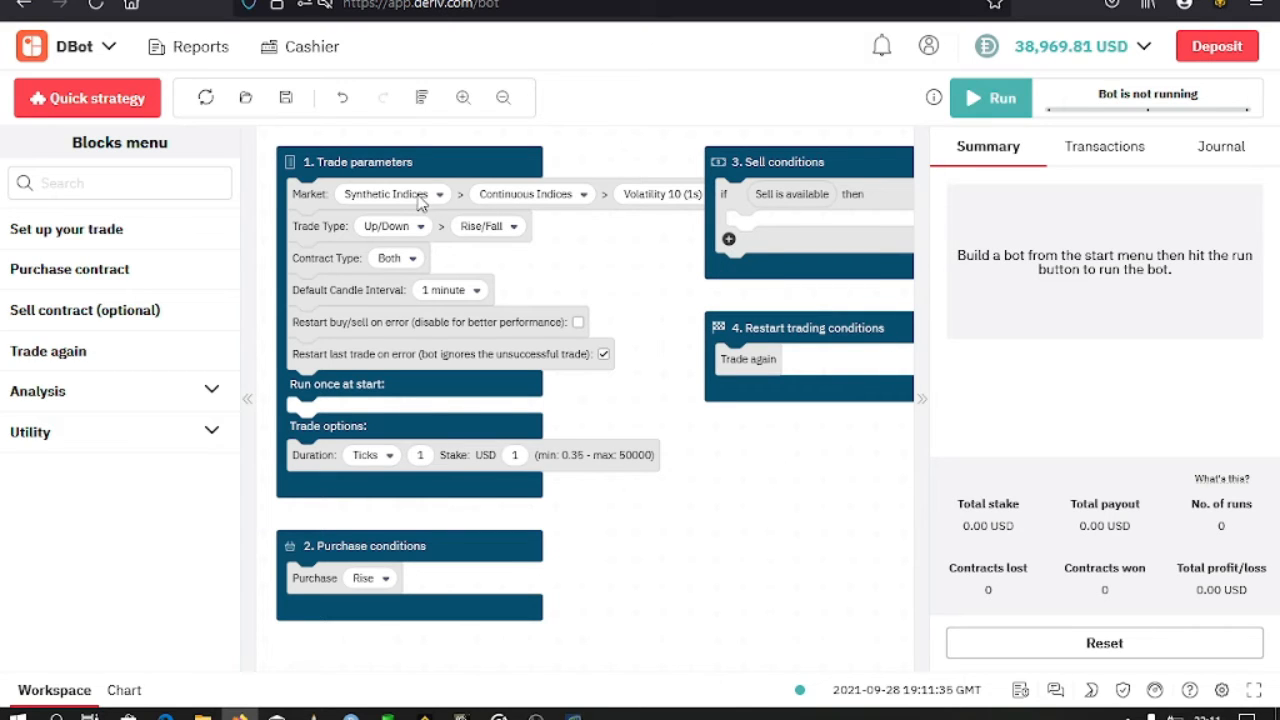
{"action": "mouse_move", "coordinate": [436, 206]}
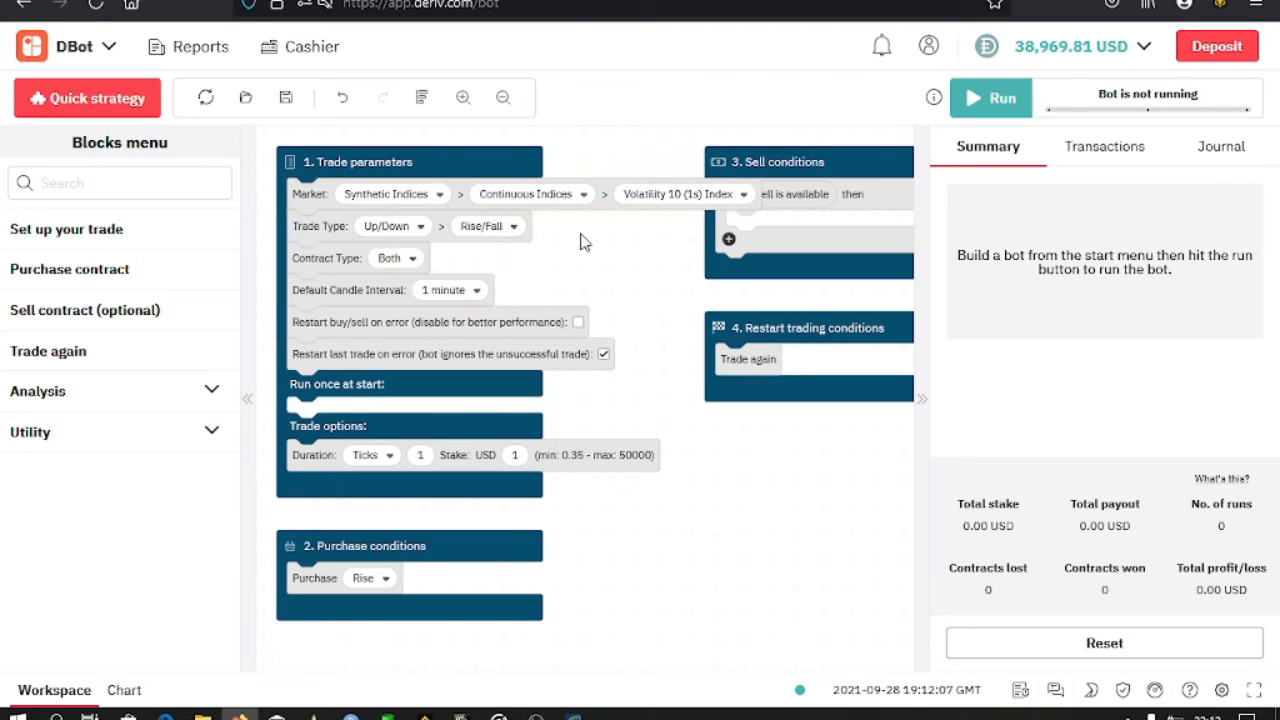
Set the market to Volatility 25 (1s) Index.
{"action": "left_click", "coordinate": [530, 194]}
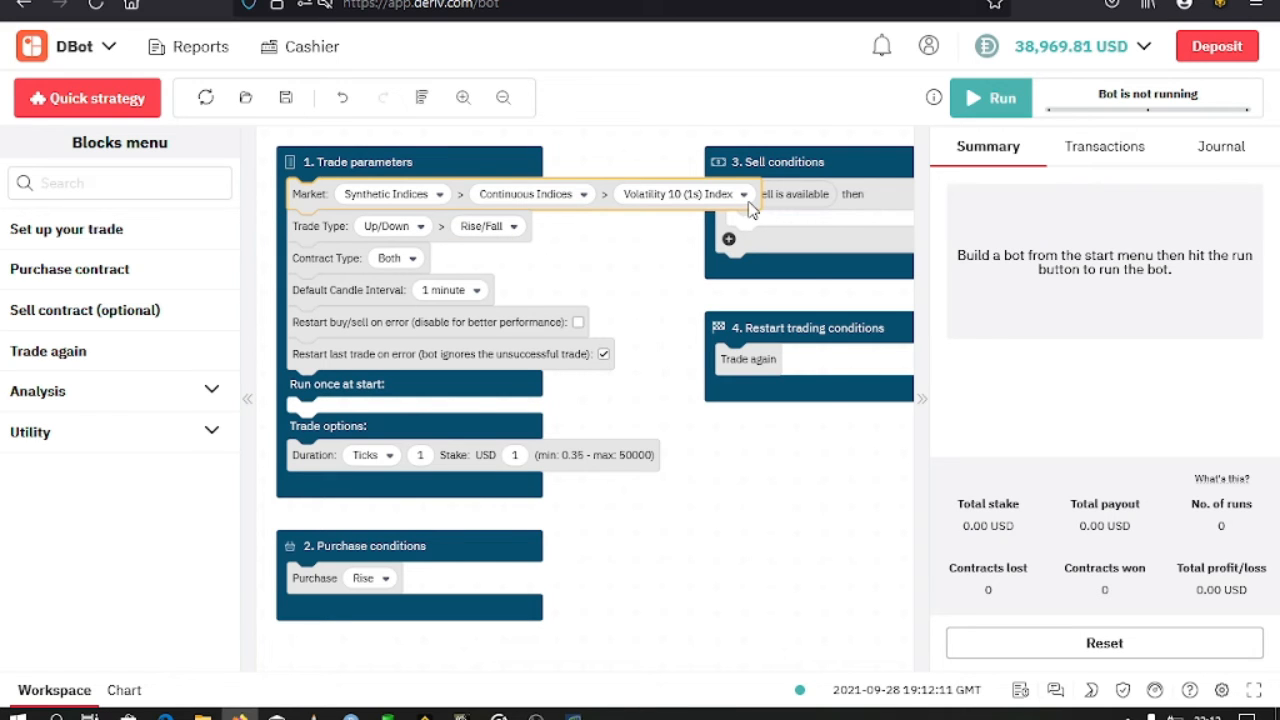
{"action": "left_click", "coordinate": [685, 194]}
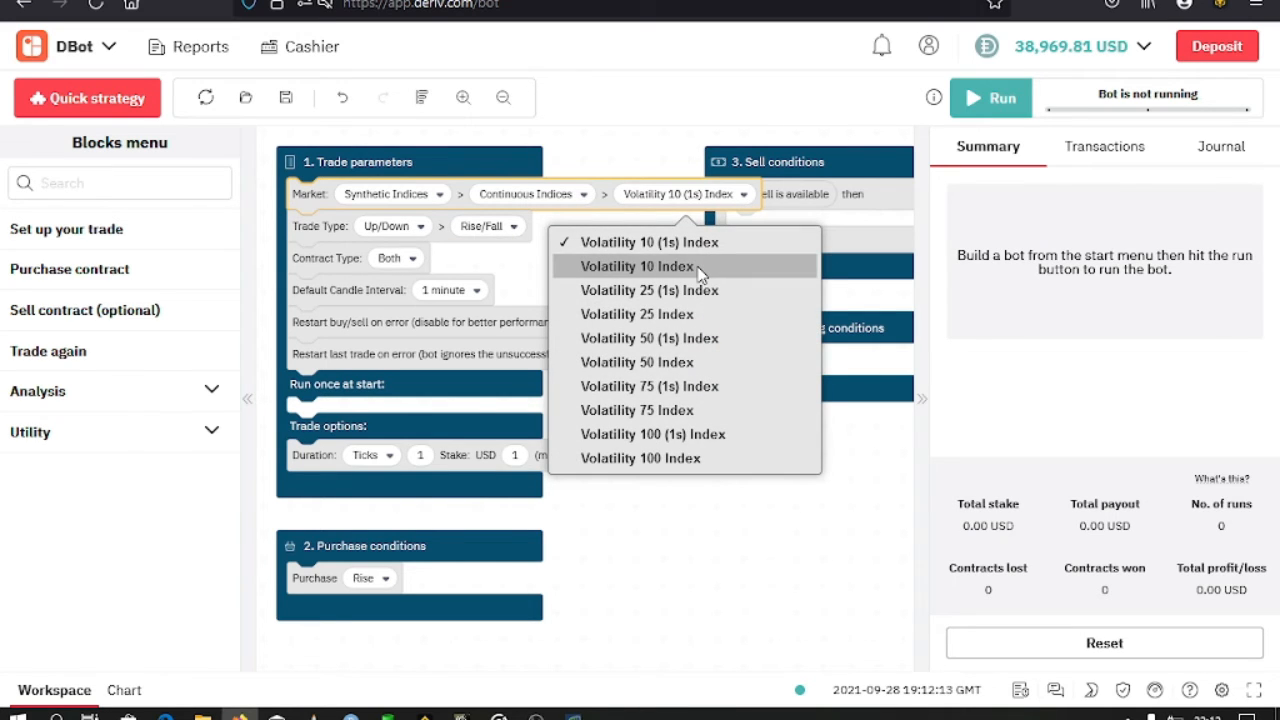
{"action": "left_click", "coordinate": [649, 290]}
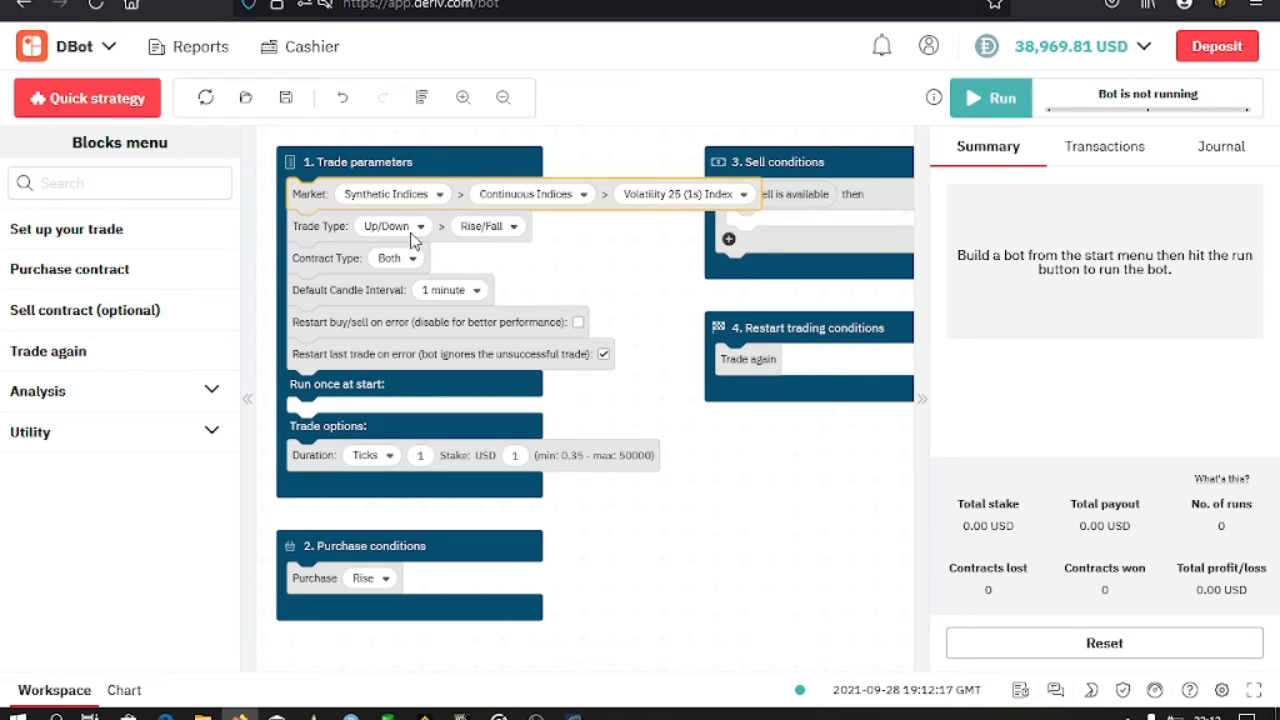
Try Digits Matches/Differs and Even/Odd, then settle on the Up/Down Rise/Fall trade type.
{"action": "left_click", "coordinate": [420, 225]}
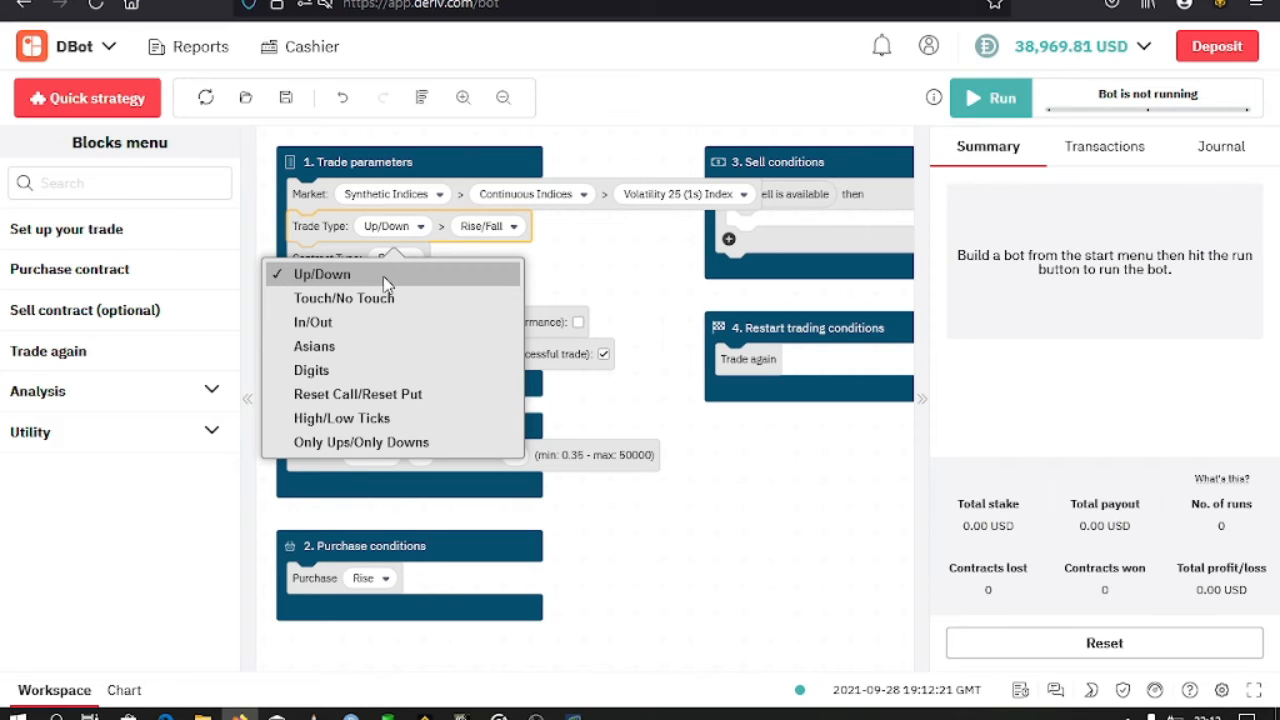
{"action": "left_click", "coordinate": [311, 370]}
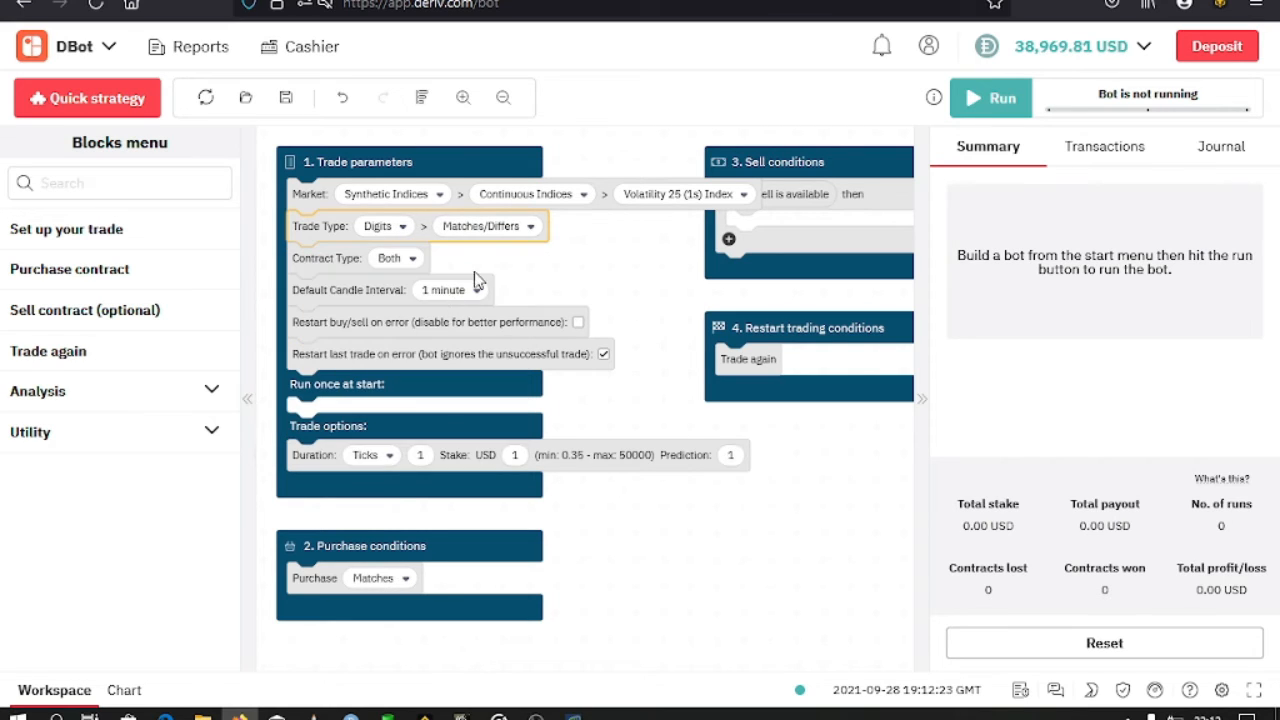
{"action": "left_click", "coordinate": [484, 225]}
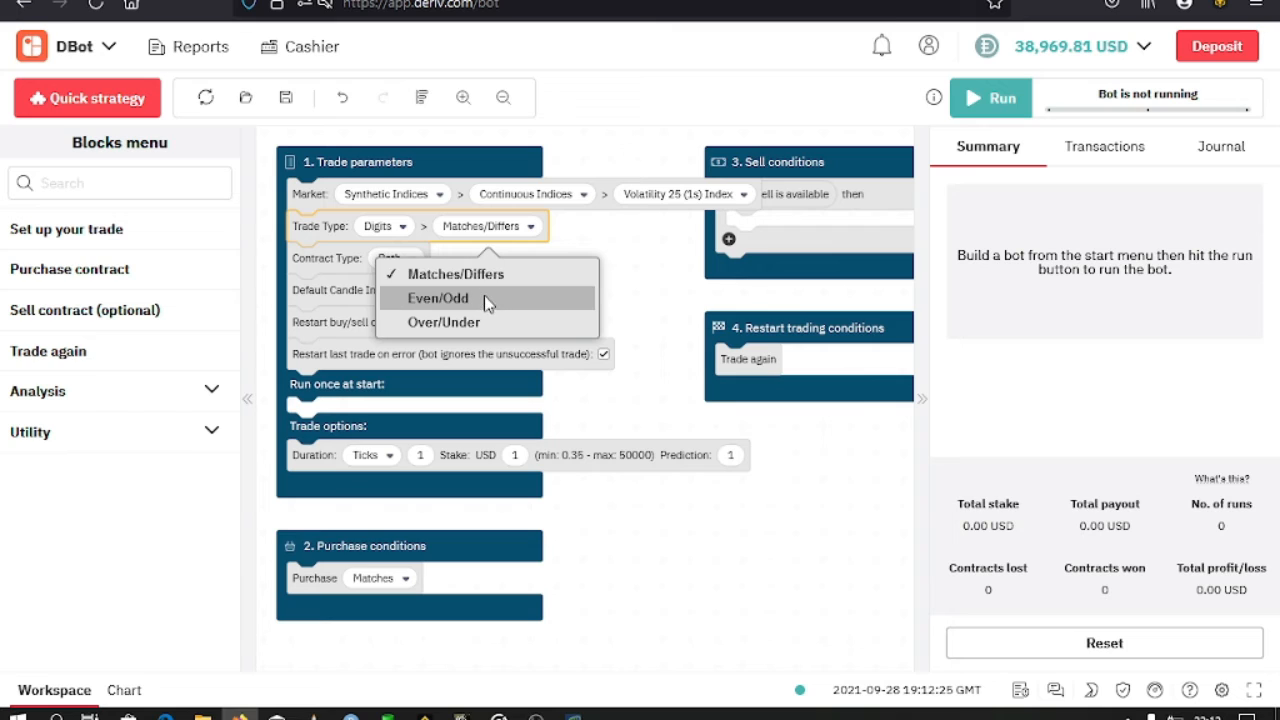
{"action": "left_click", "coordinate": [437, 298]}
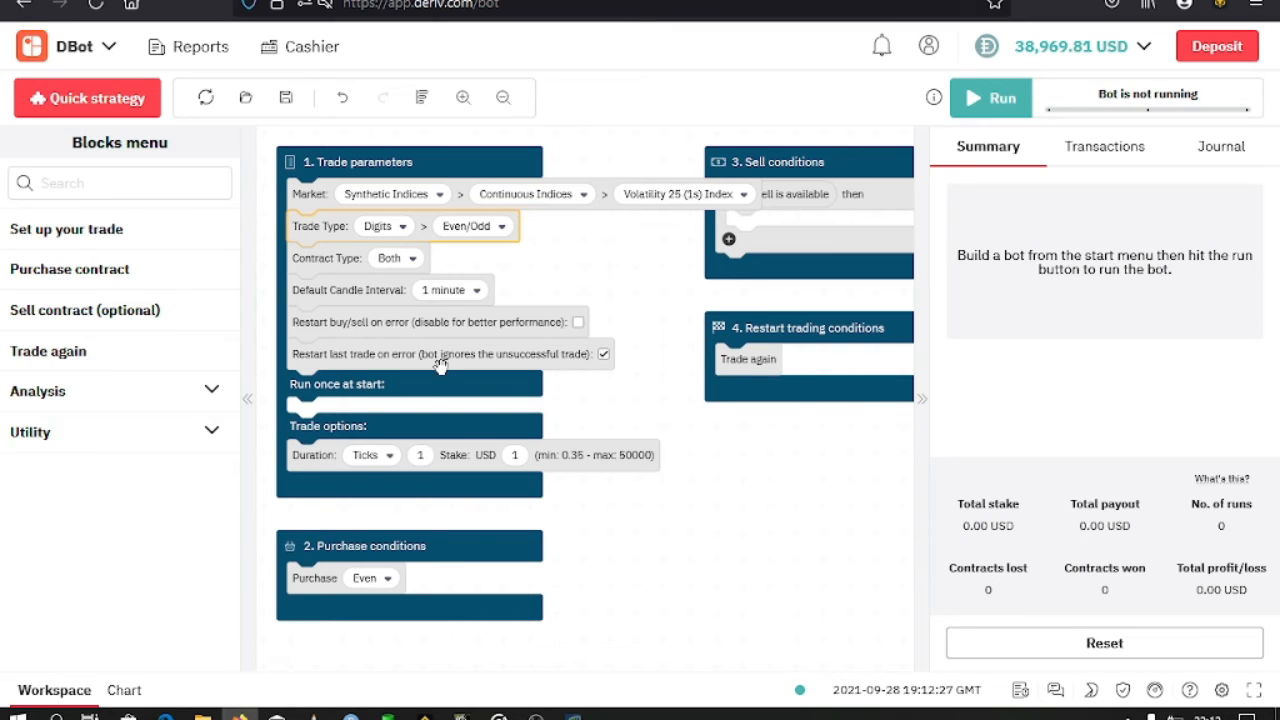
{"action": "left_click", "coordinate": [389, 455]}
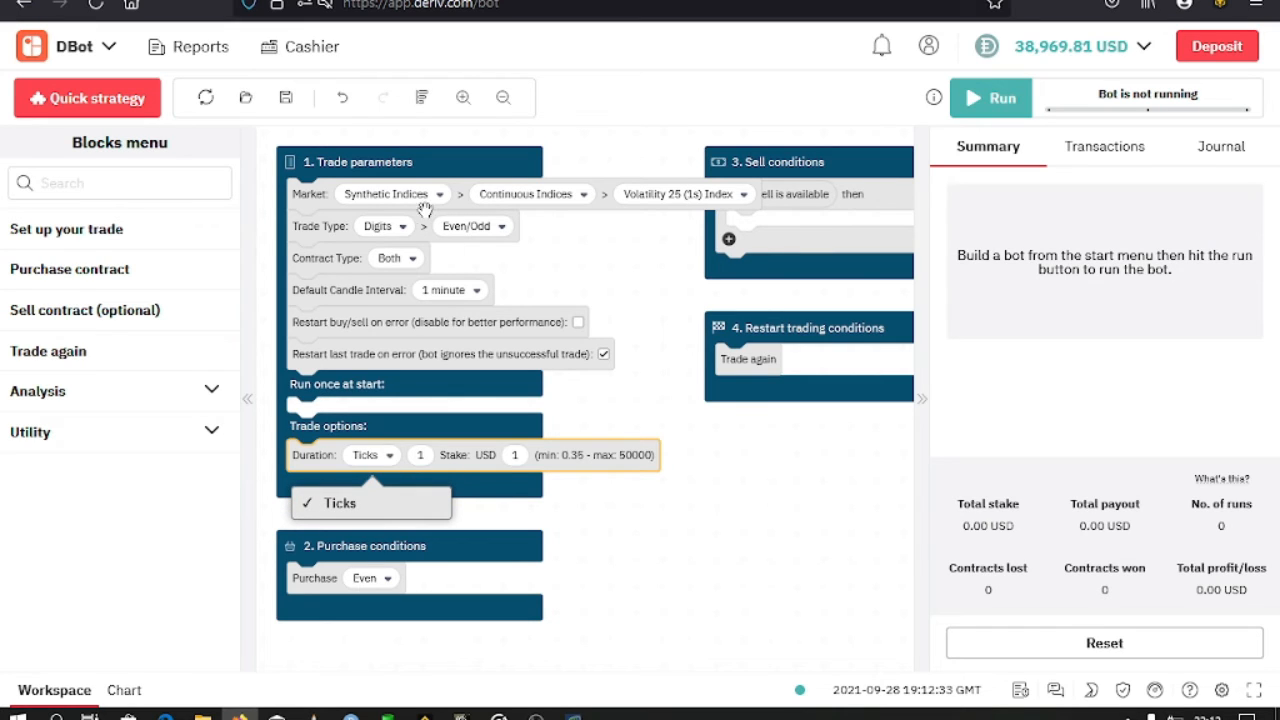
{"action": "left_click", "coordinate": [384, 225]}
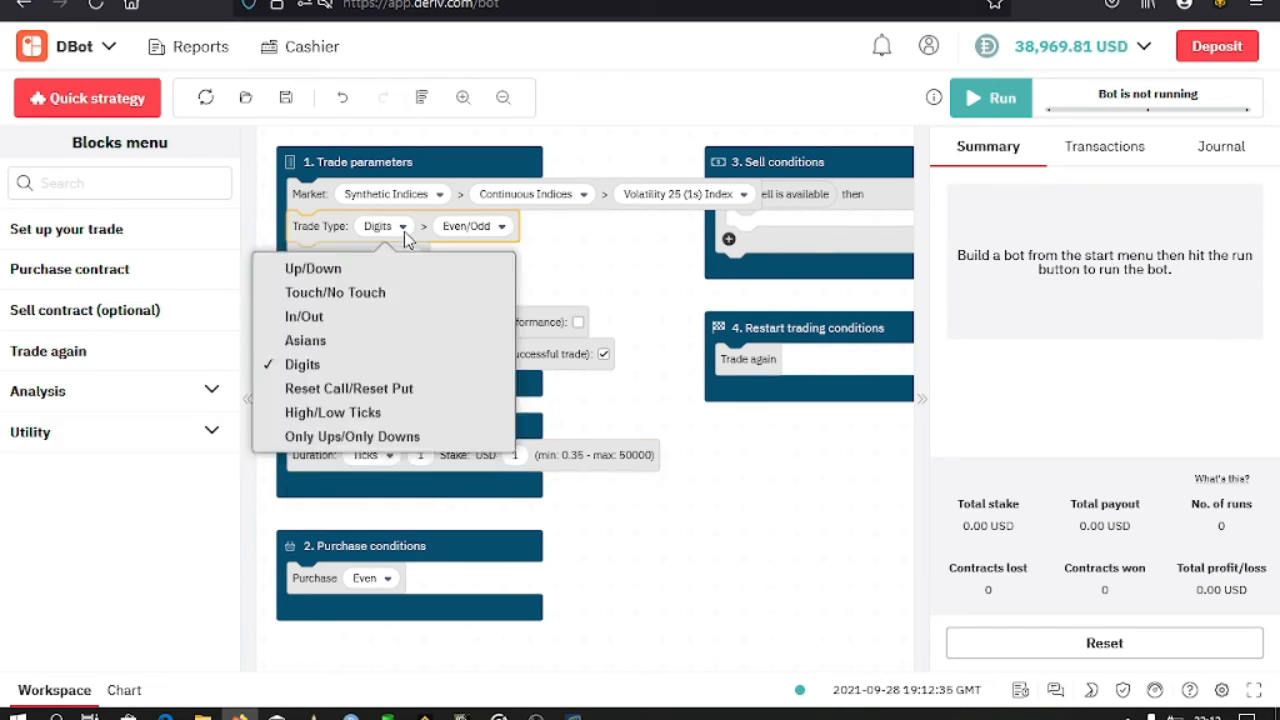
{"action": "left_click", "coordinate": [312, 268]}
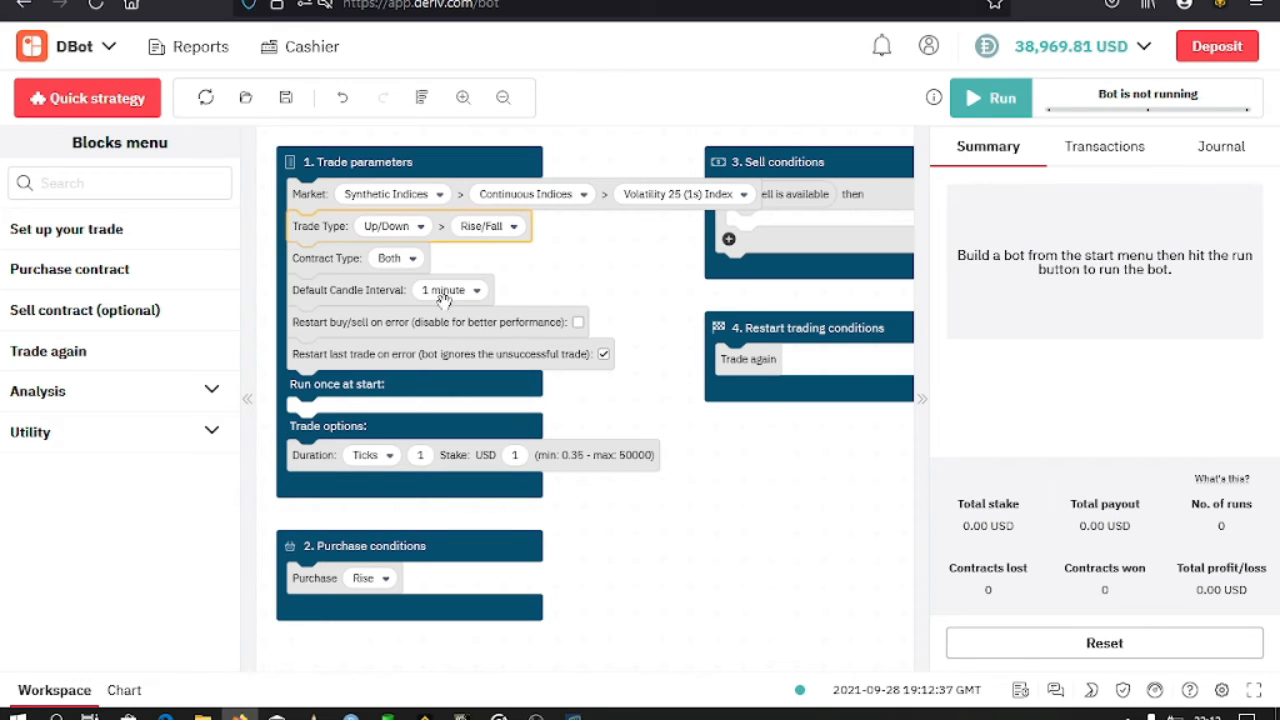
Set a 15-second trade duration and change the purchase from Rise to Fall.
{"action": "left_click", "coordinate": [370, 455]}
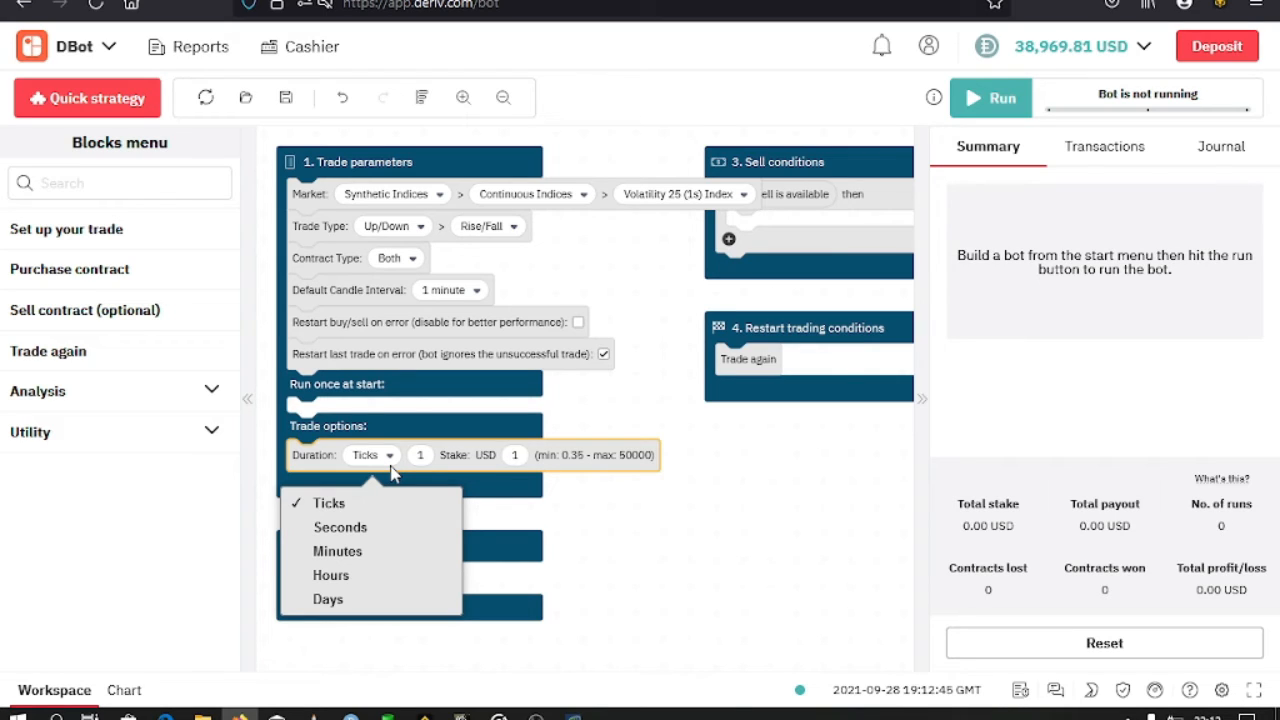
{"action": "mouse_move", "coordinate": [355, 527]}
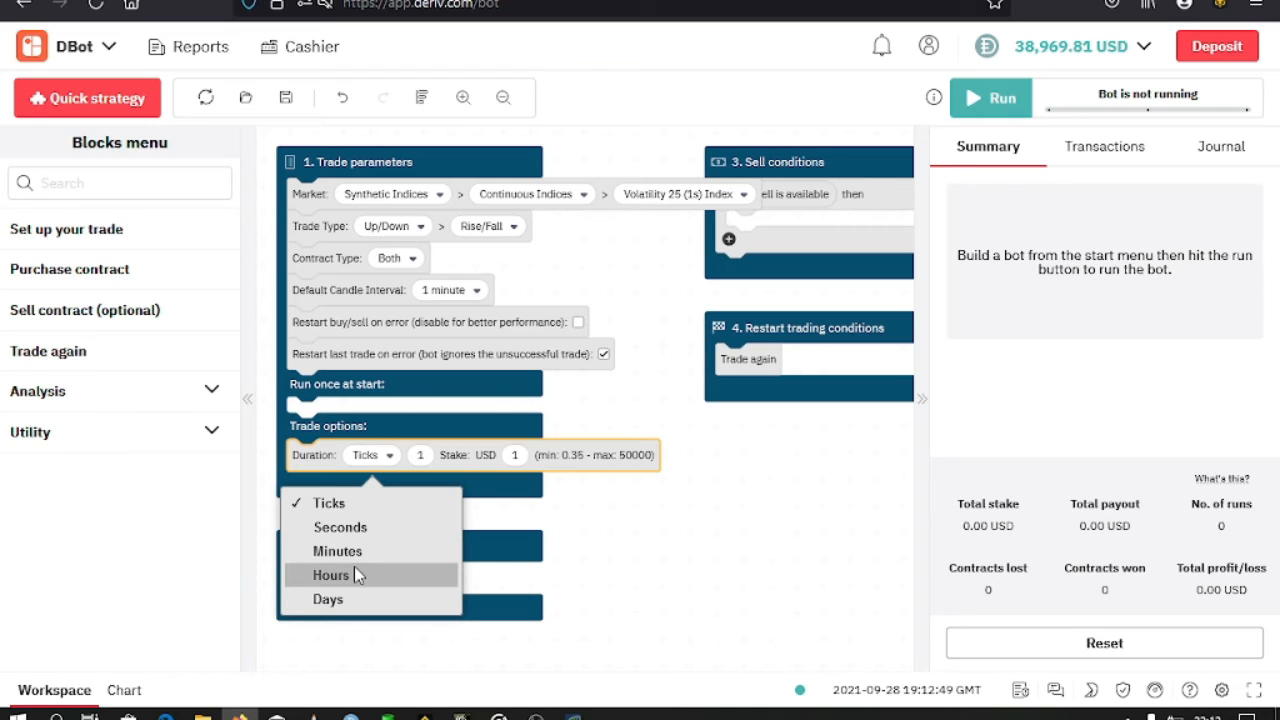
{"action": "left_click", "coordinate": [340, 527]}
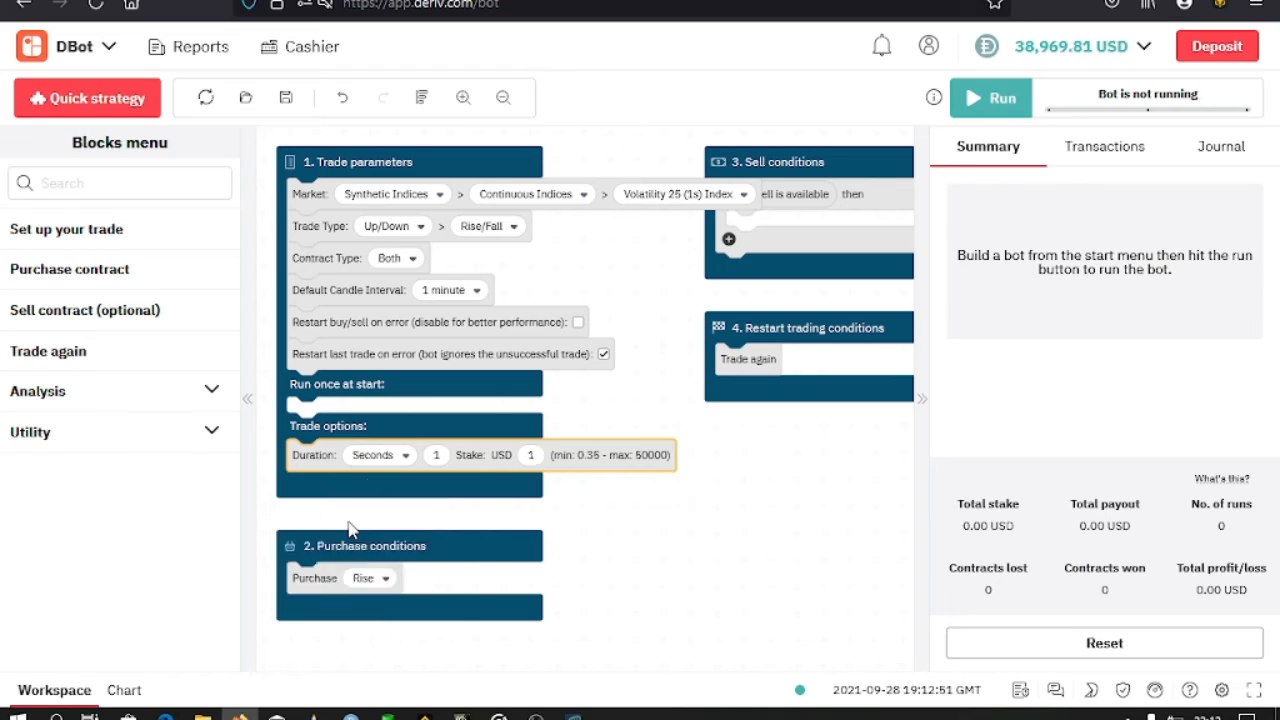
{"action": "type", "text": "15"}
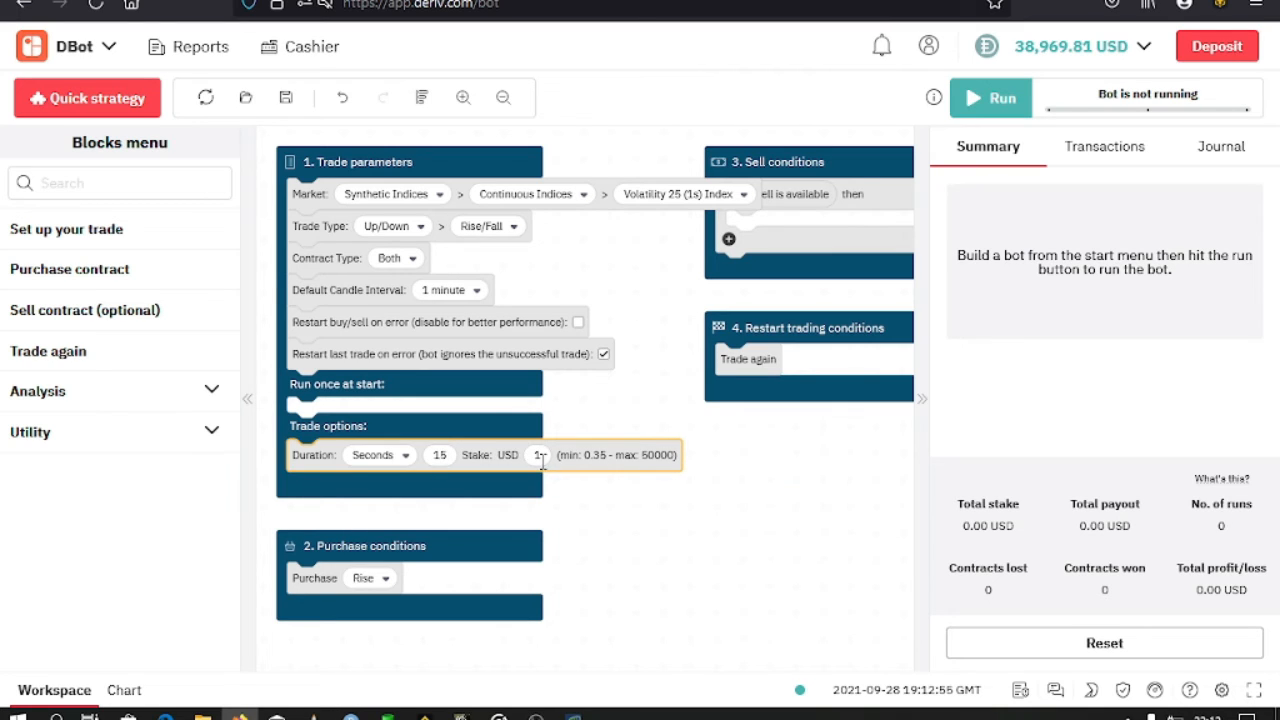
{"action": "left_click", "coordinate": [538, 455]}
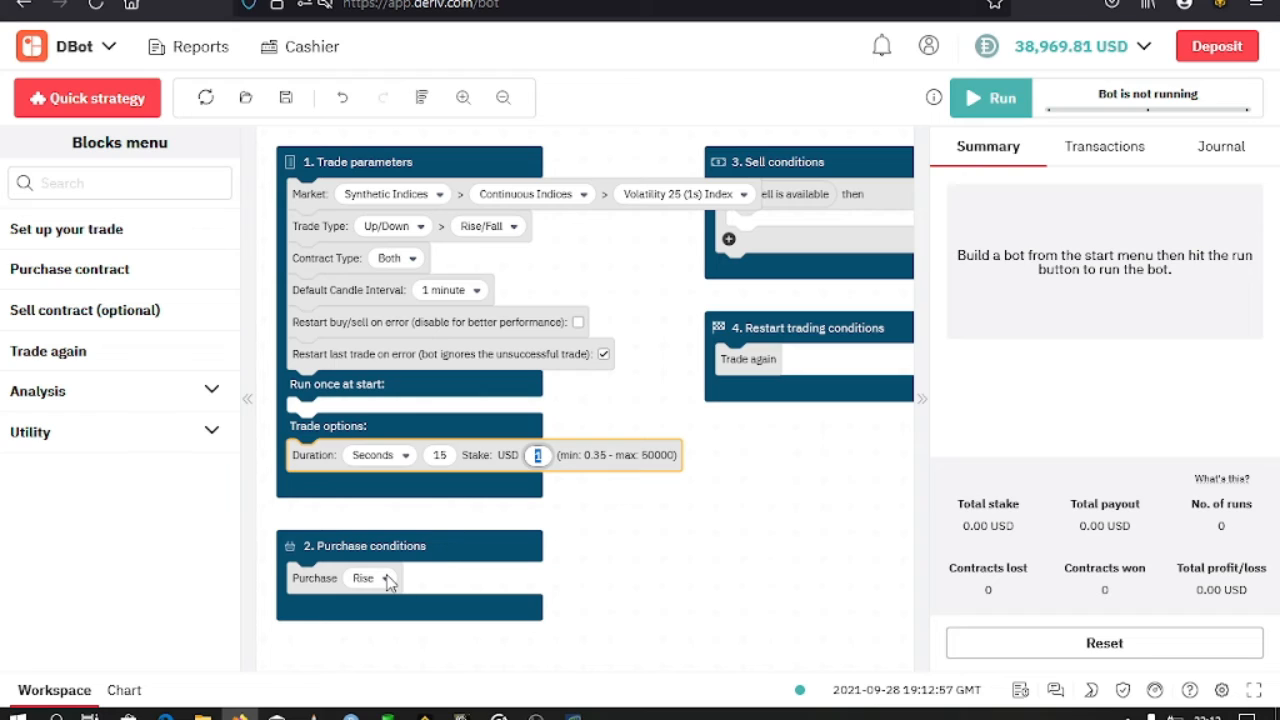
{"action": "left_click", "coordinate": [370, 578]}
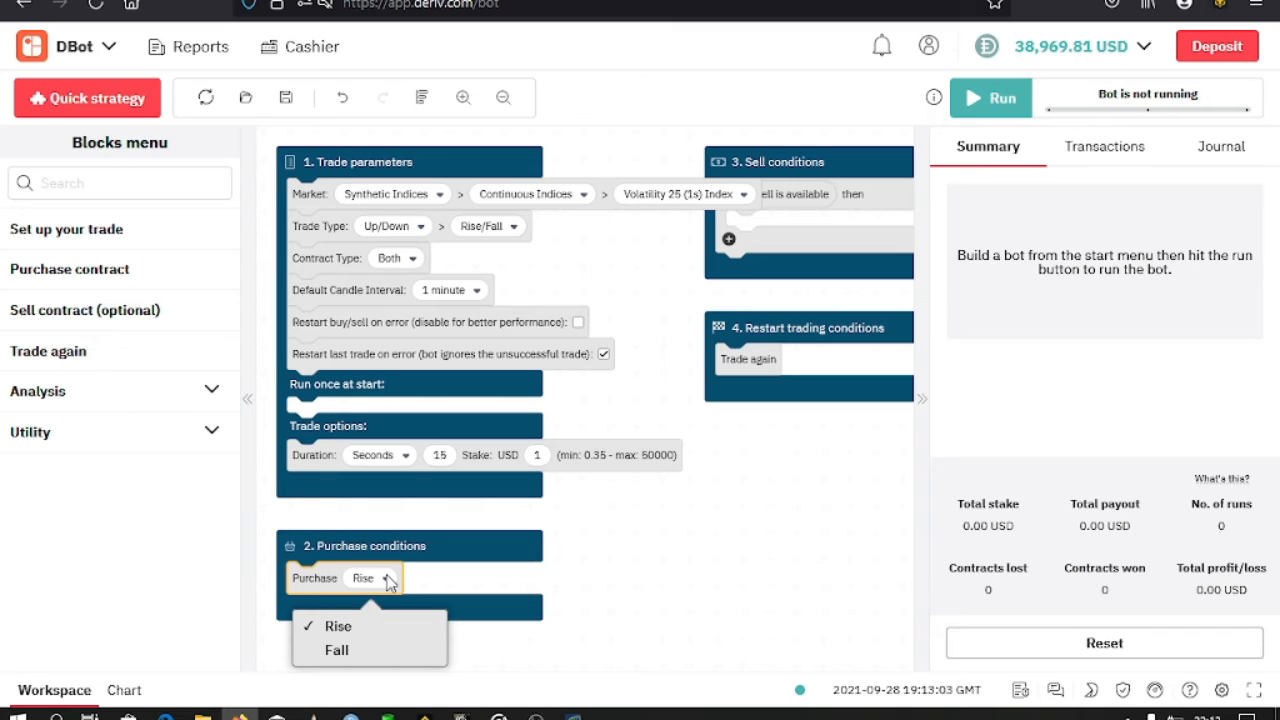
{"action": "mouse_move", "coordinate": [369, 650]}
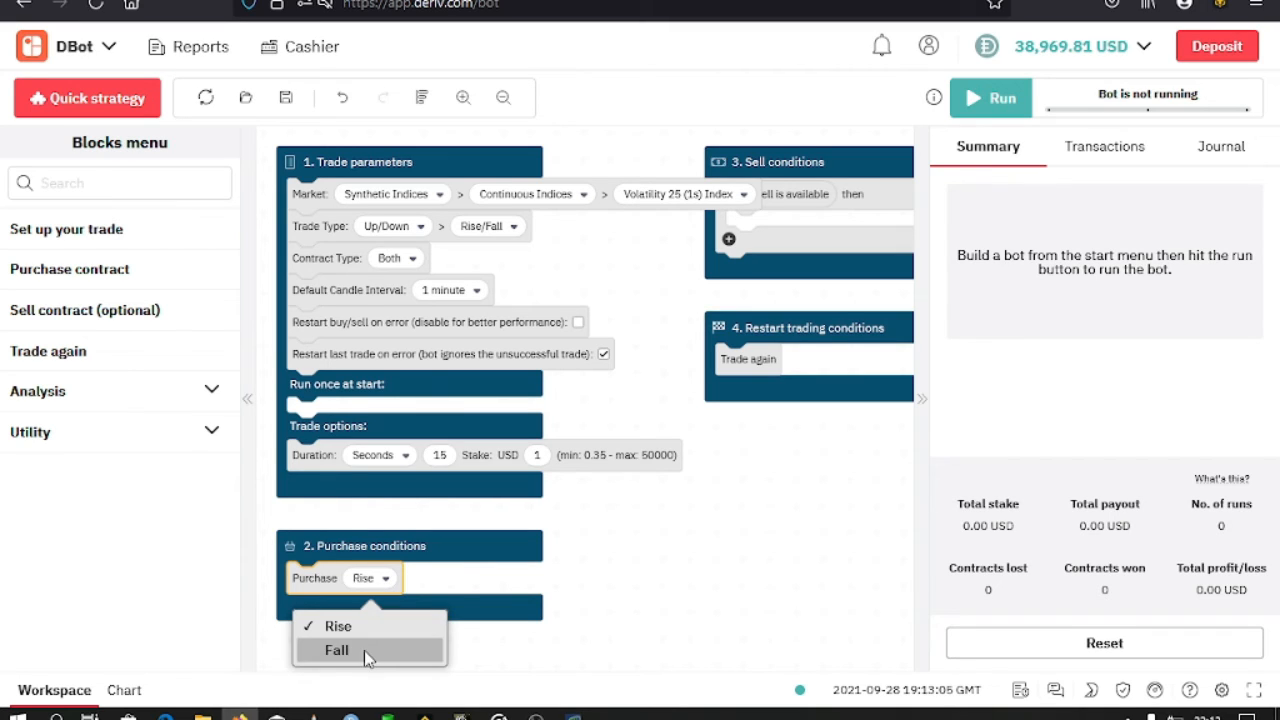
{"action": "left_click", "coordinate": [336, 650]}
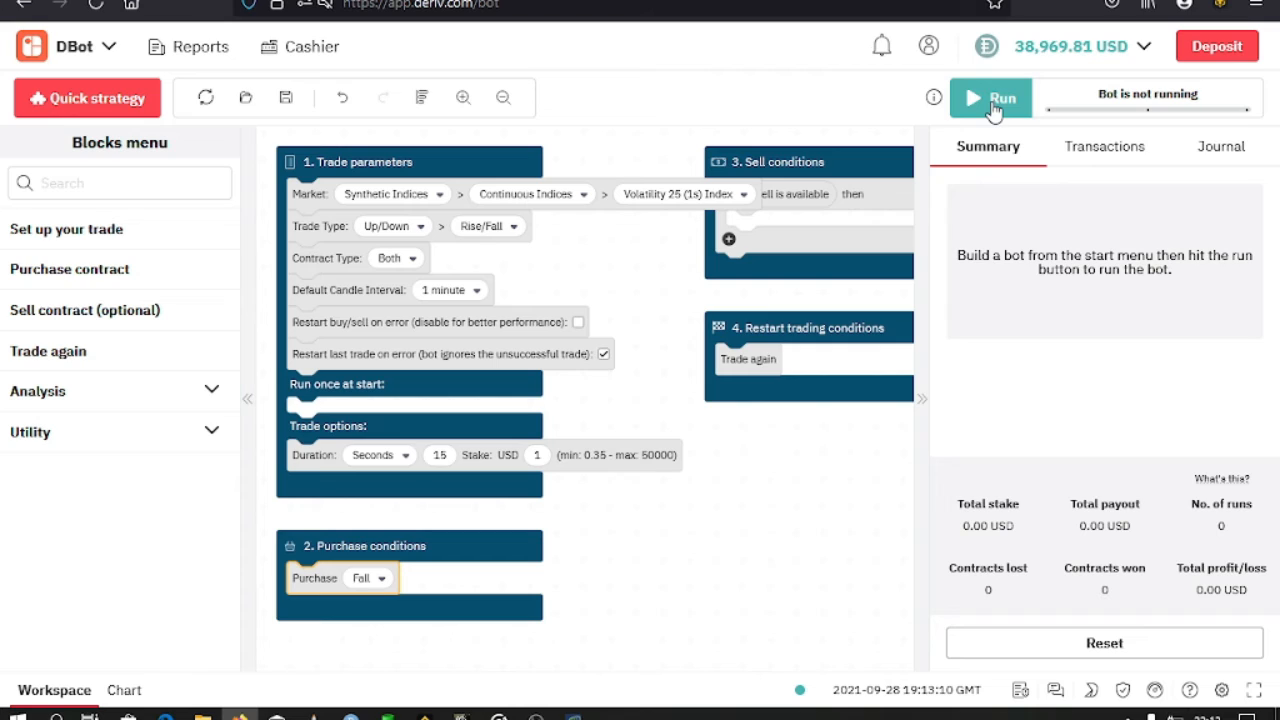
Run the bot and watch two winning Fall contracts (+1.90 USD) in Transactions.
{"action": "left_click", "coordinate": [990, 98]}
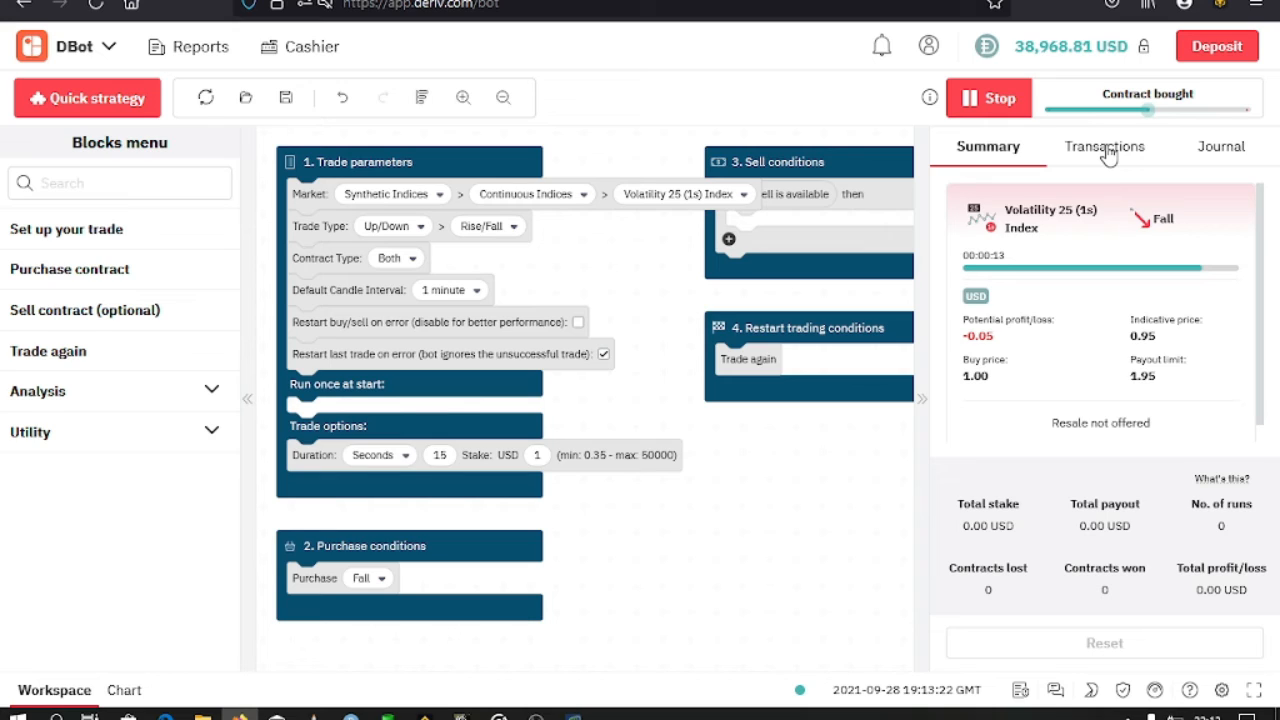
{"action": "left_click", "coordinate": [1104, 146]}
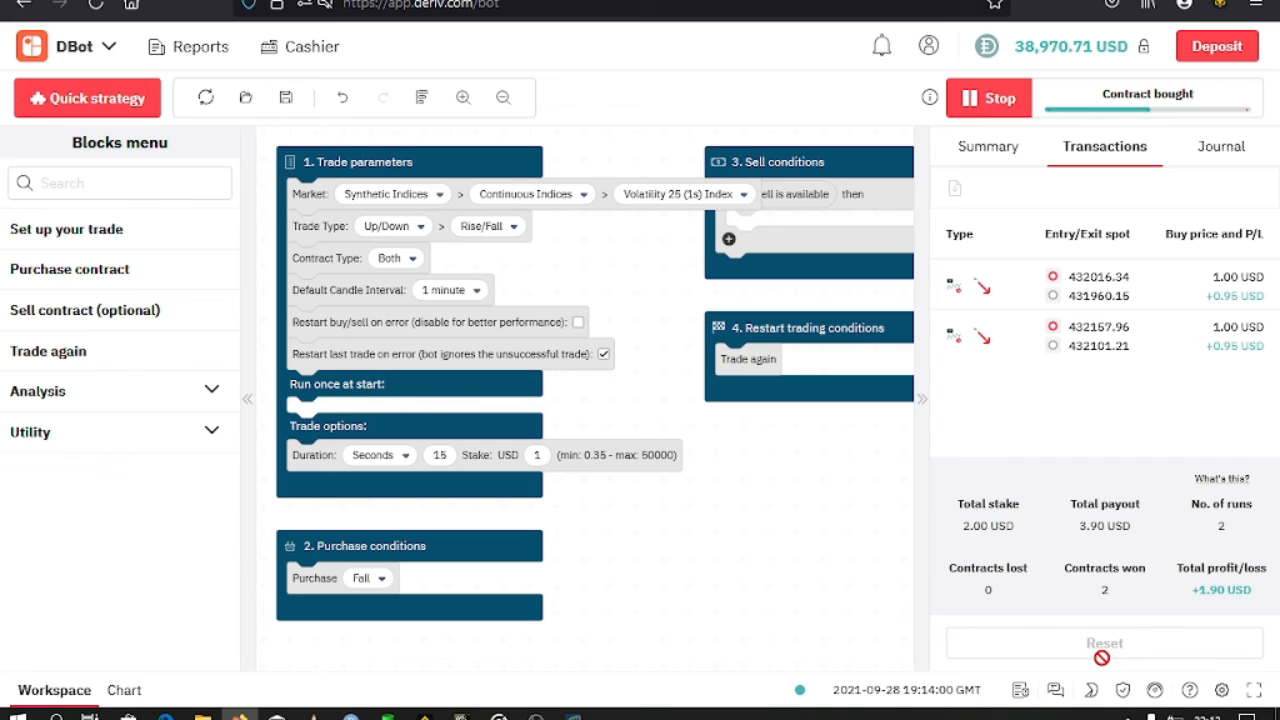
Stop the running bot.
{"action": "left_click", "coordinate": [988, 98]}
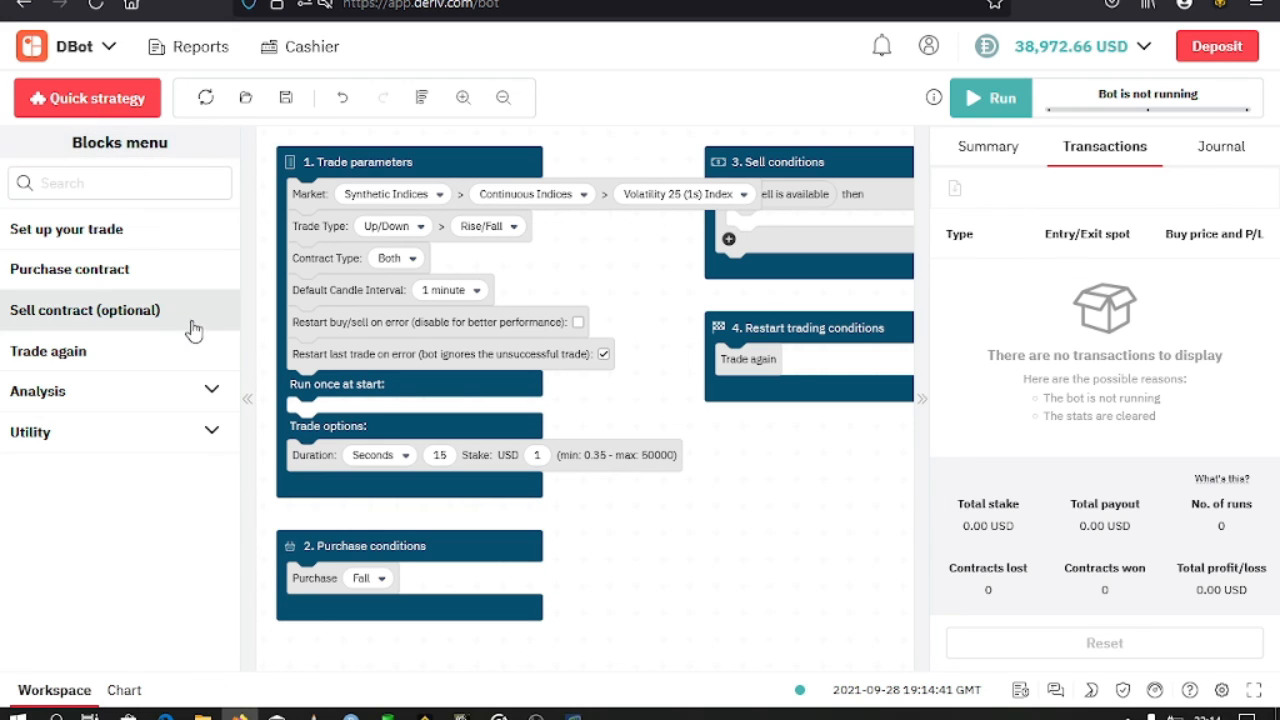
{"action": "mouse_move", "coordinate": [220, 404]}
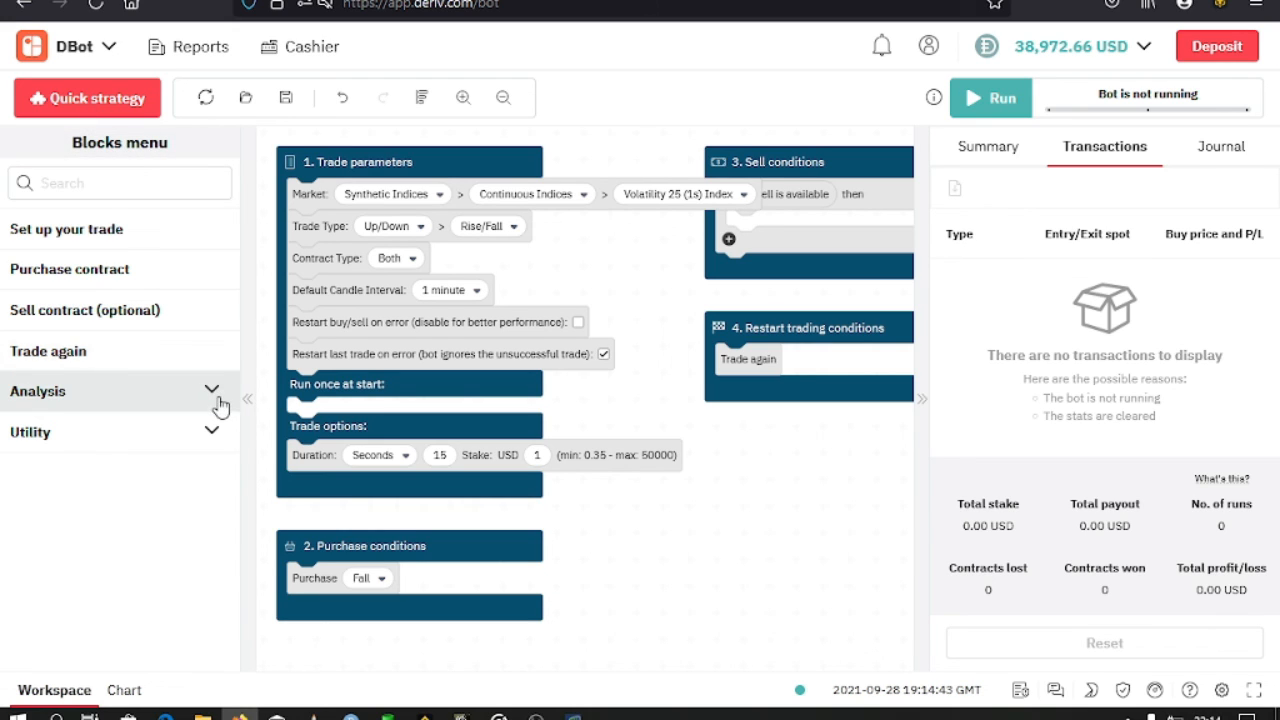